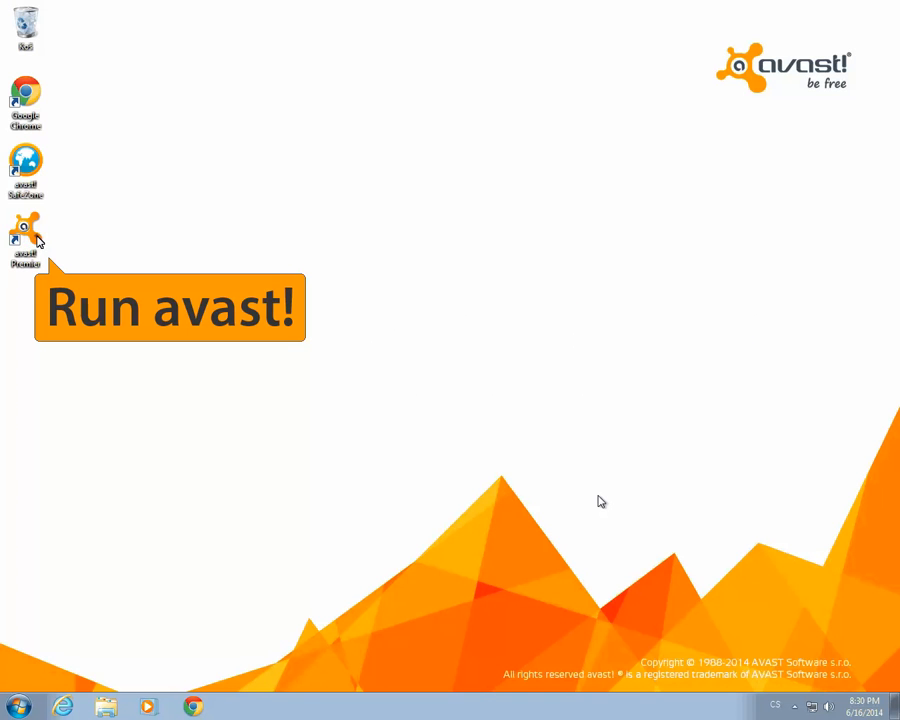
Launch avast! Premier from its desktop icon
double_click(24, 236)
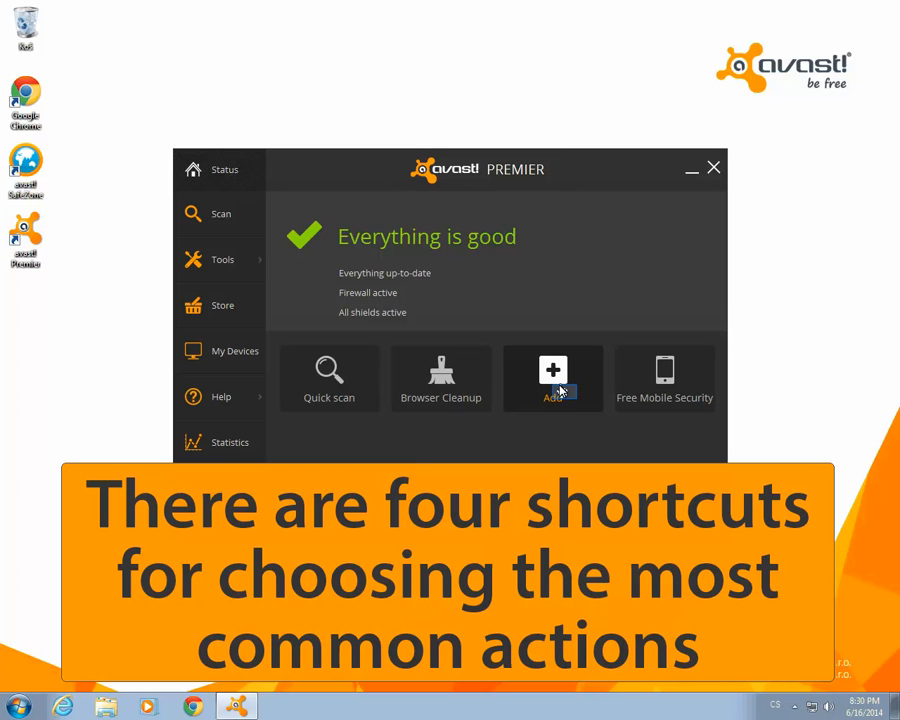
mouse_move(560, 388)
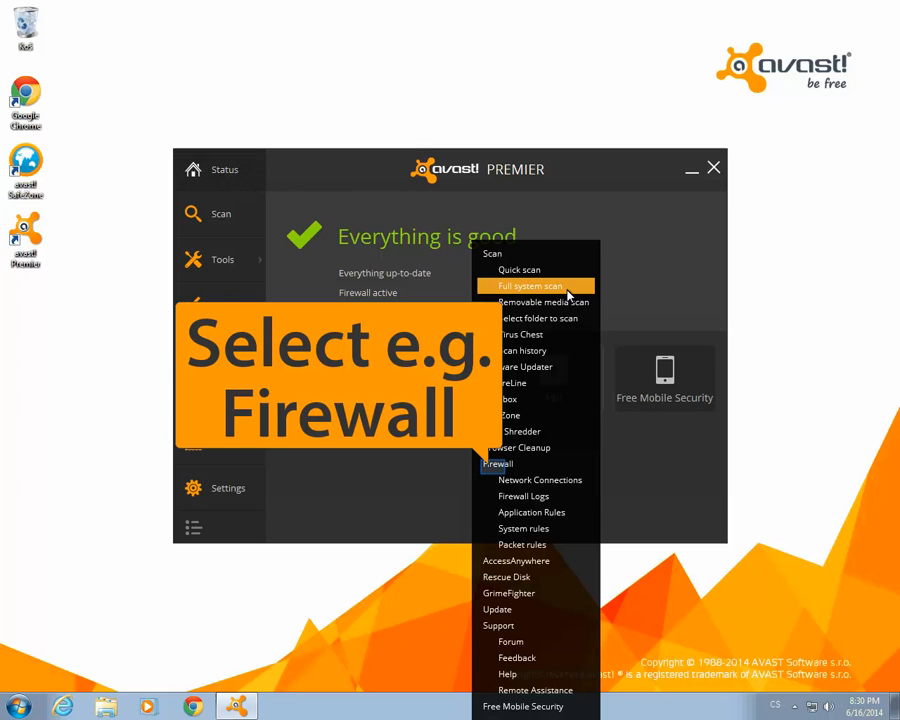
mouse_move(496, 472)
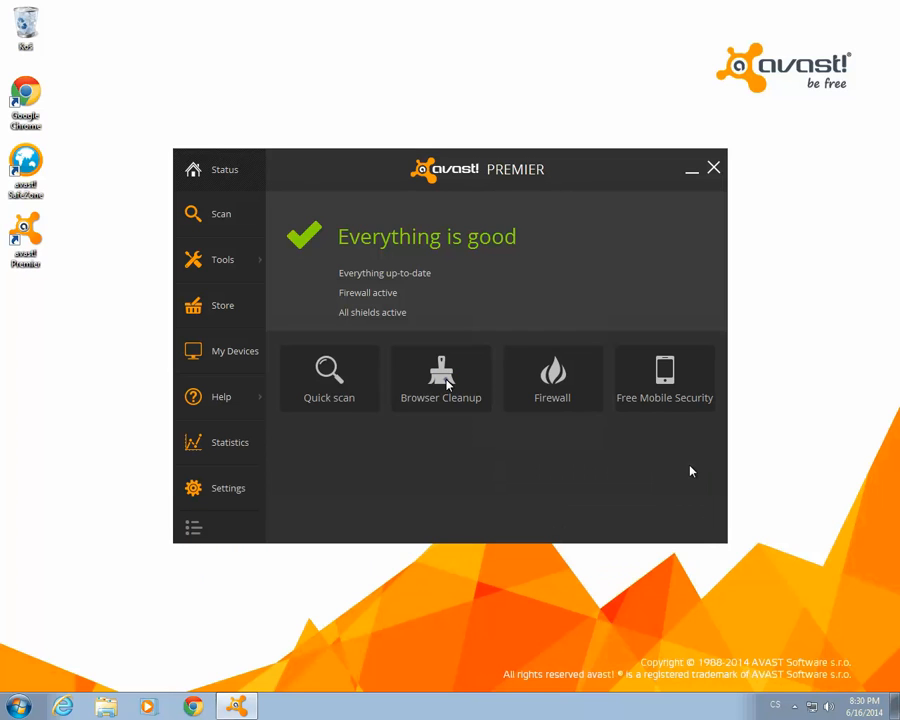
mouse_move(450, 384)
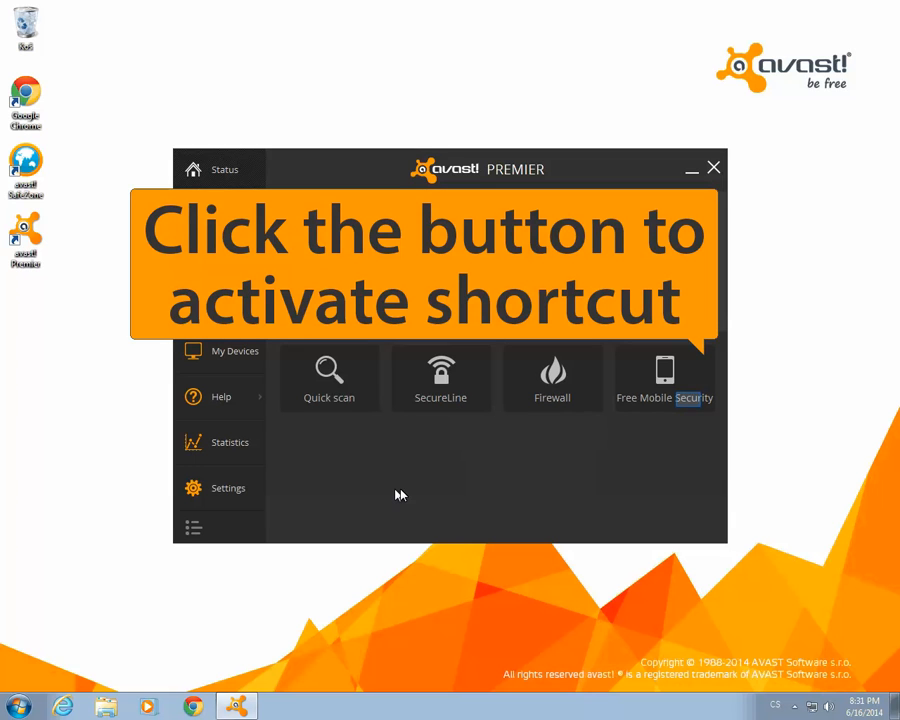
mouse_move(688, 404)
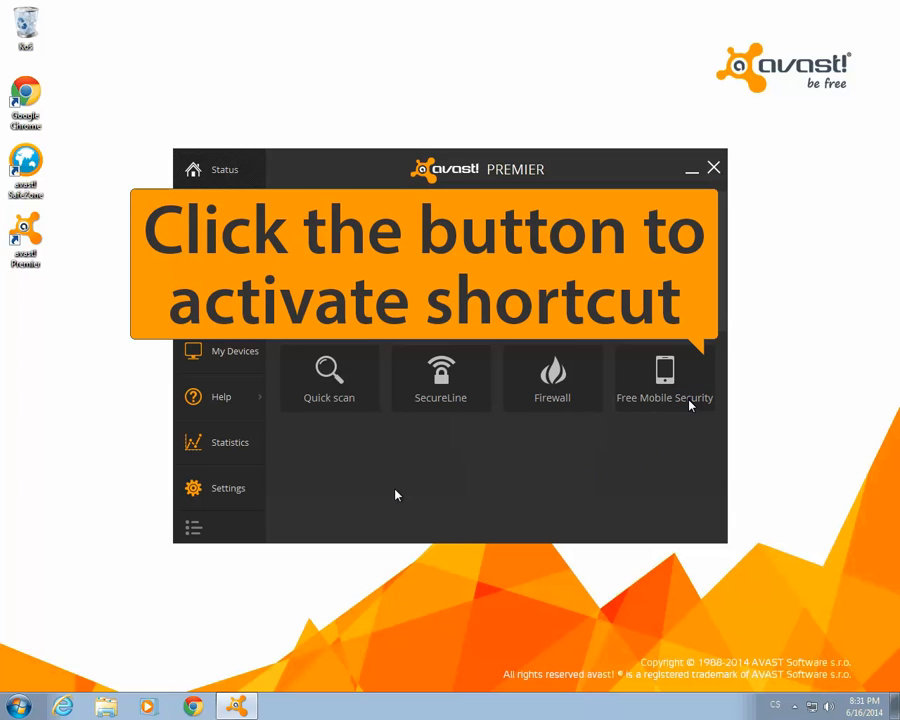
Test the Free Mobile Security shortcut, then close its Google Play browser tab
click(664, 376)
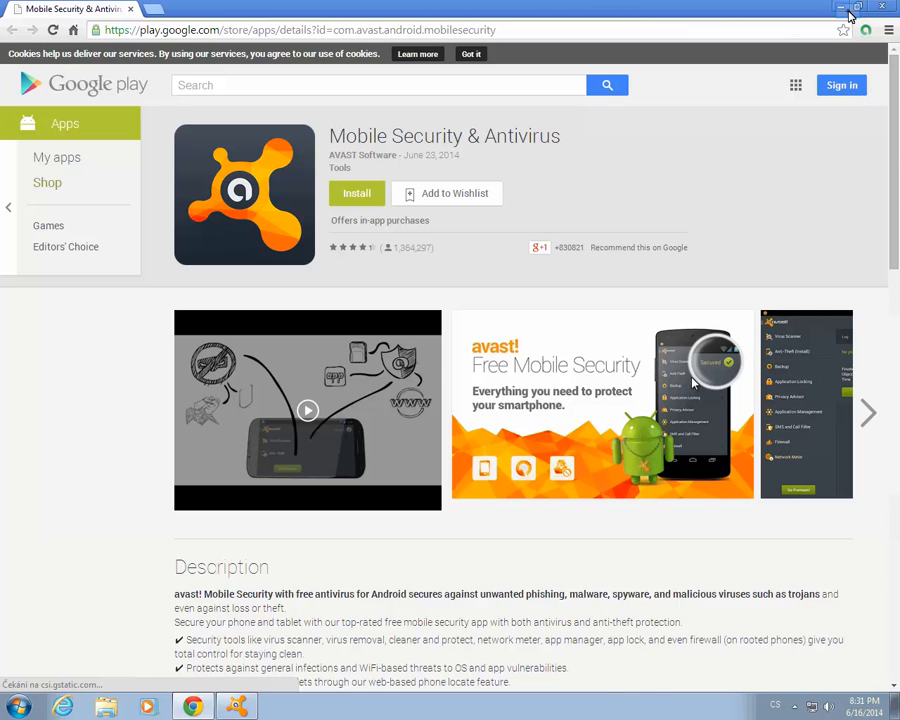
click(848, 8)
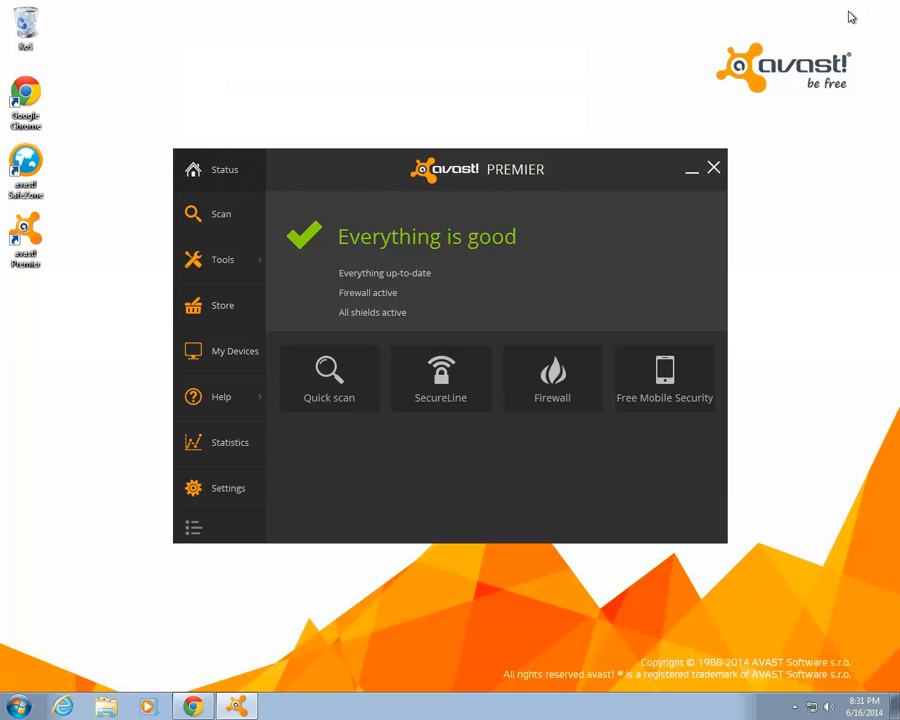